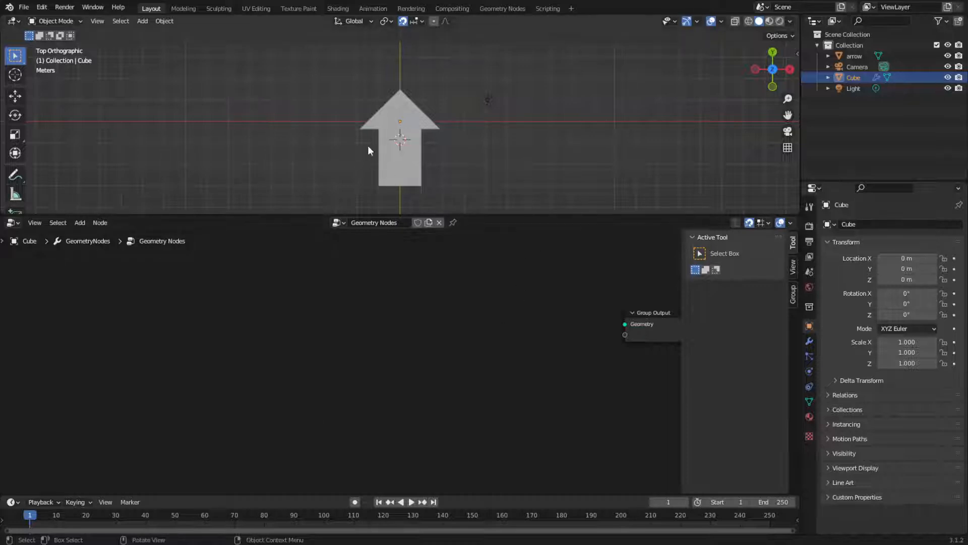
Hide the arrow object and rename the Cube to 'geo node setup' in the Outliner.
{"action": "left_click", "coordinate": [400, 152]}
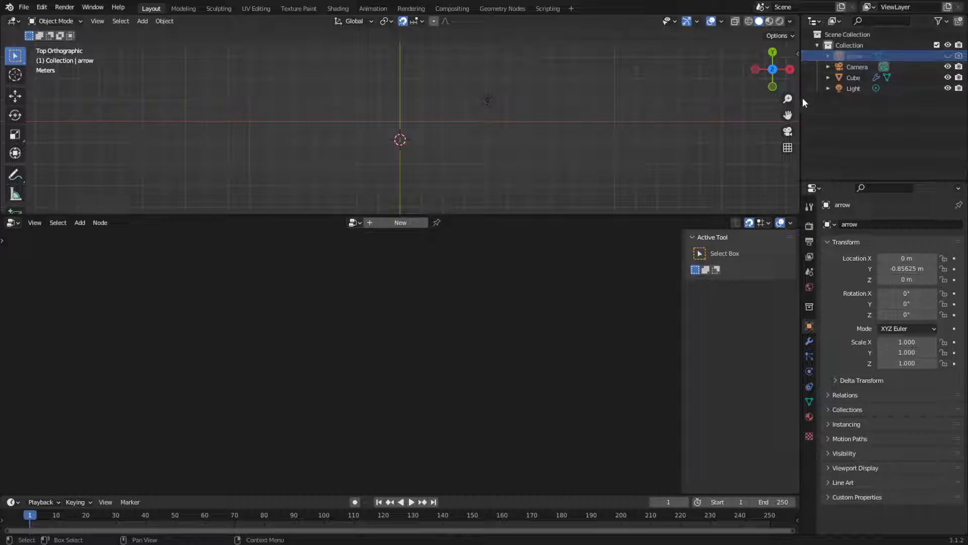
{"action": "left_click", "coordinate": [853, 78]}
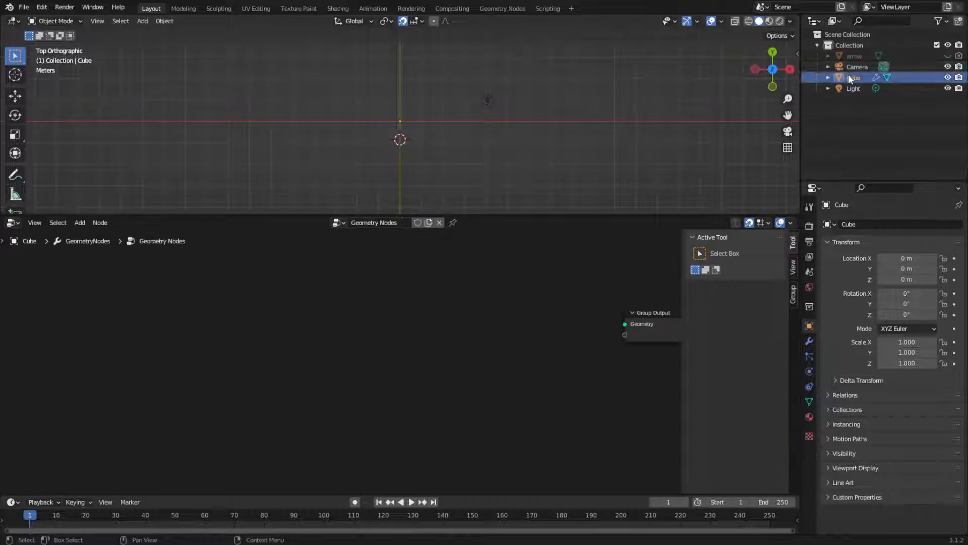
{"action": "double_click", "coordinate": [853, 77]}
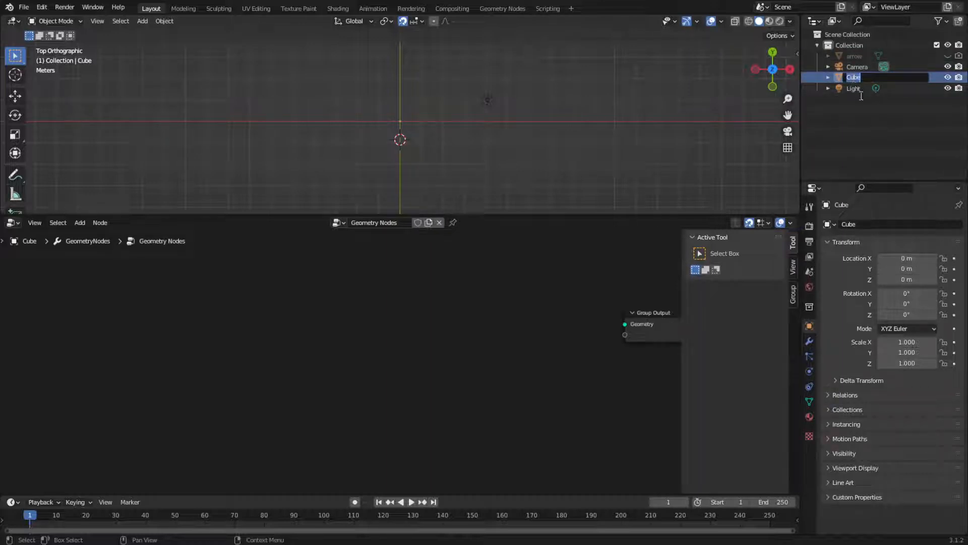
{"action": "type", "text": "geo node setup"}
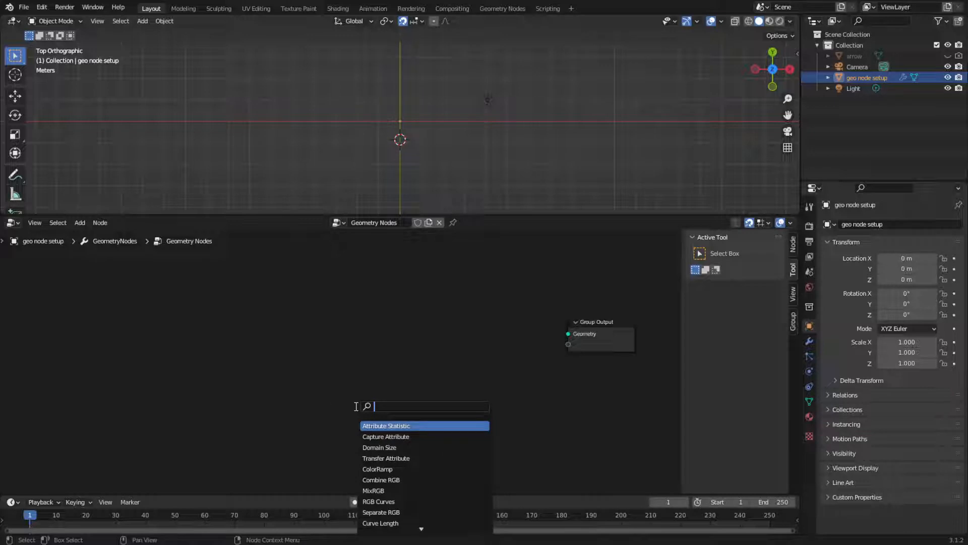
Add an Object Info node and set its object field to arrow.
{"action": "type", "text": "o"}
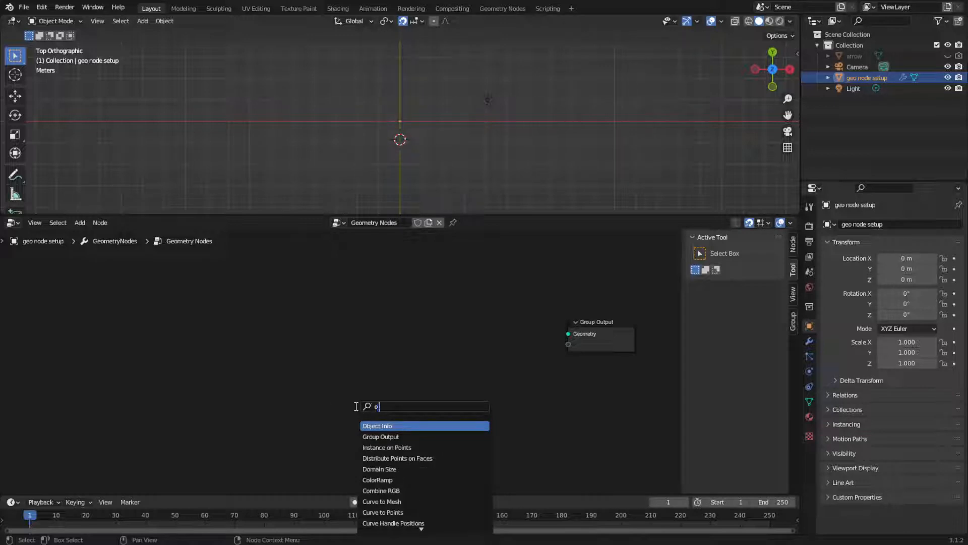
{"action": "left_click", "coordinate": [377, 426]}
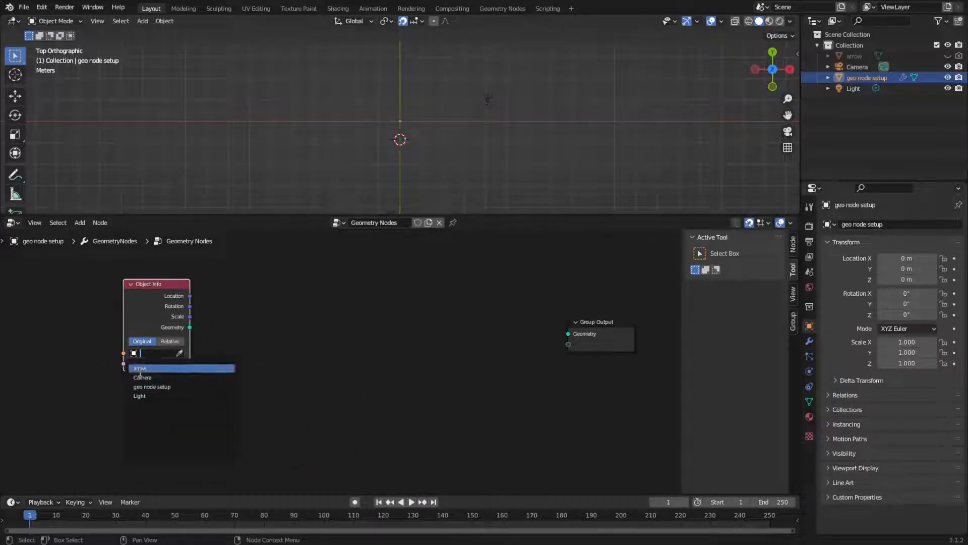
{"action": "left_click", "coordinate": [139, 368]}
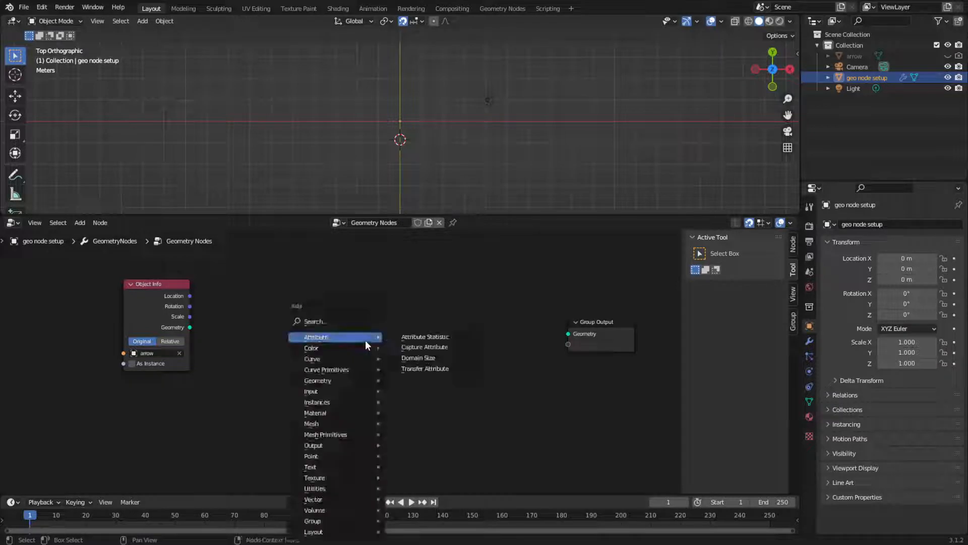
{"action": "left_click", "coordinate": [314, 321]}
{"action": "type", "text": "i o p"}
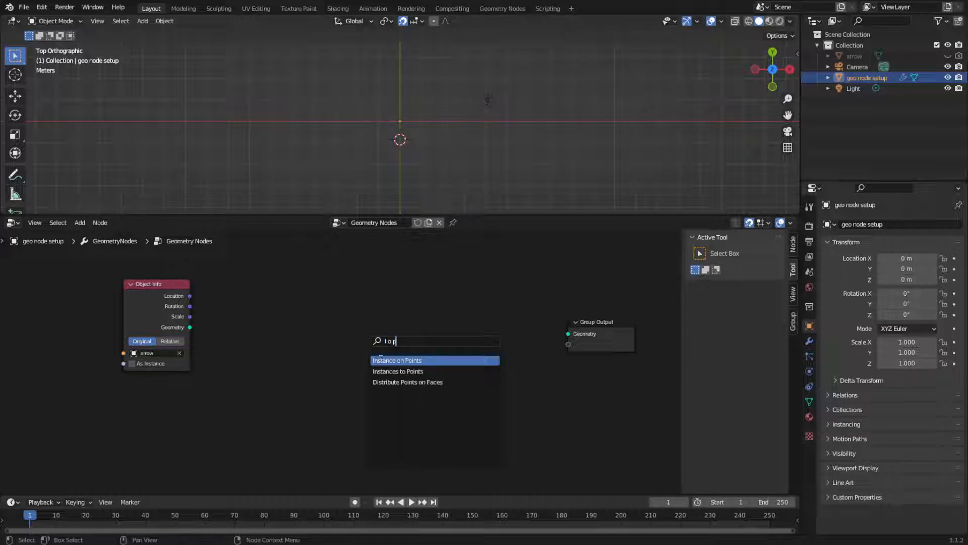
Drop Instance on Points onto the output link and plug Object Info Geometry into Instance.
{"action": "left_click", "coordinate": [397, 360]}
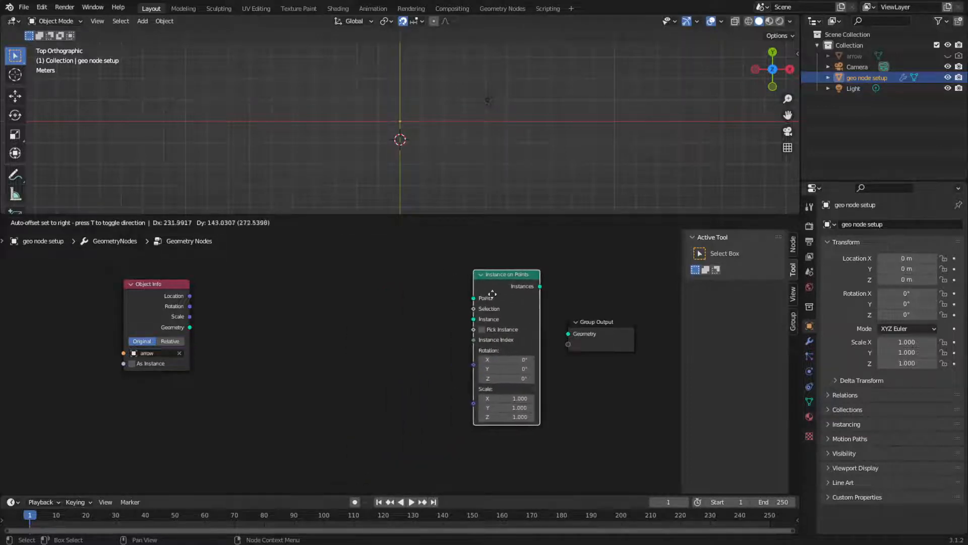
{"action": "left_click_drag", "start_coordinate": [507, 274], "coordinate": [535, 284]}
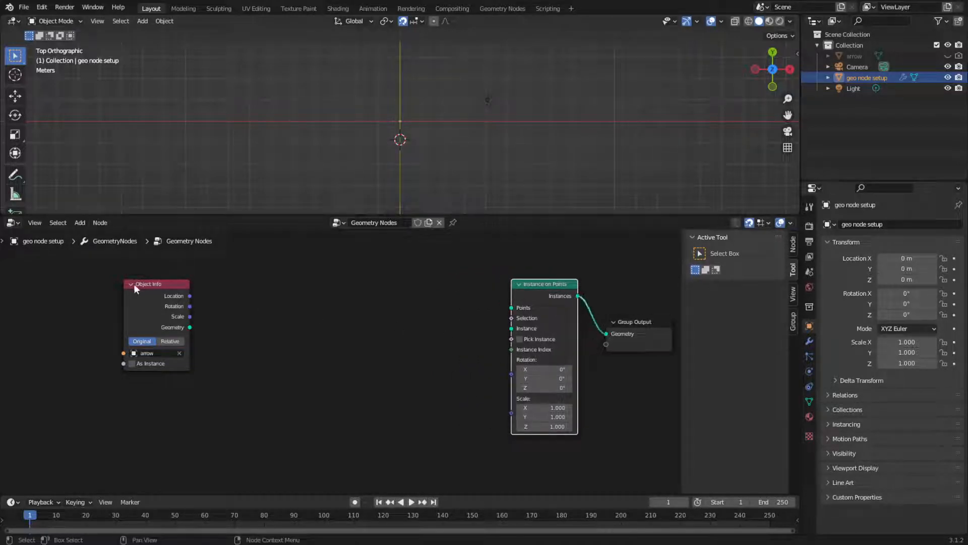
{"action": "left_click_drag", "start_coordinate": [148, 283], "coordinate": [404, 283]}
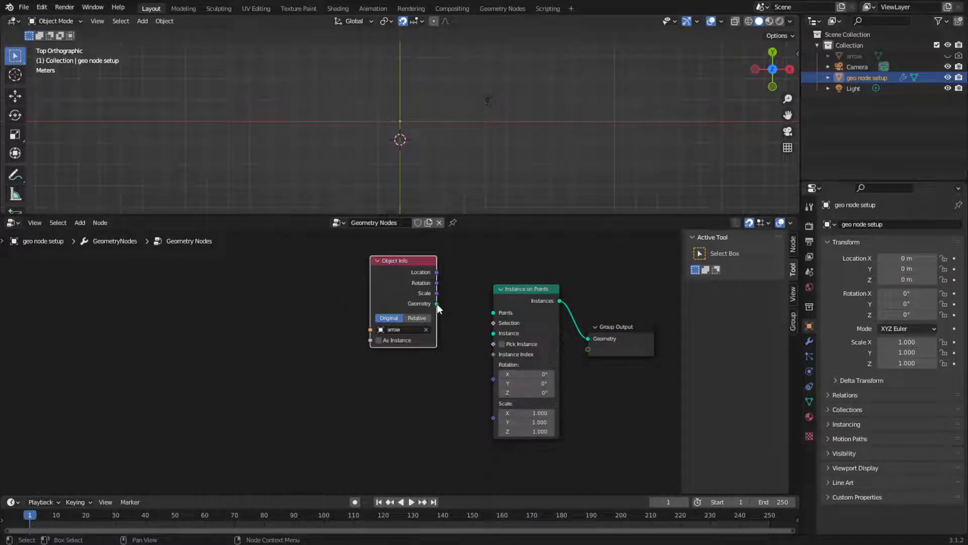
{"action": "left_click_drag", "start_coordinate": [436, 303], "coordinate": [494, 339]}
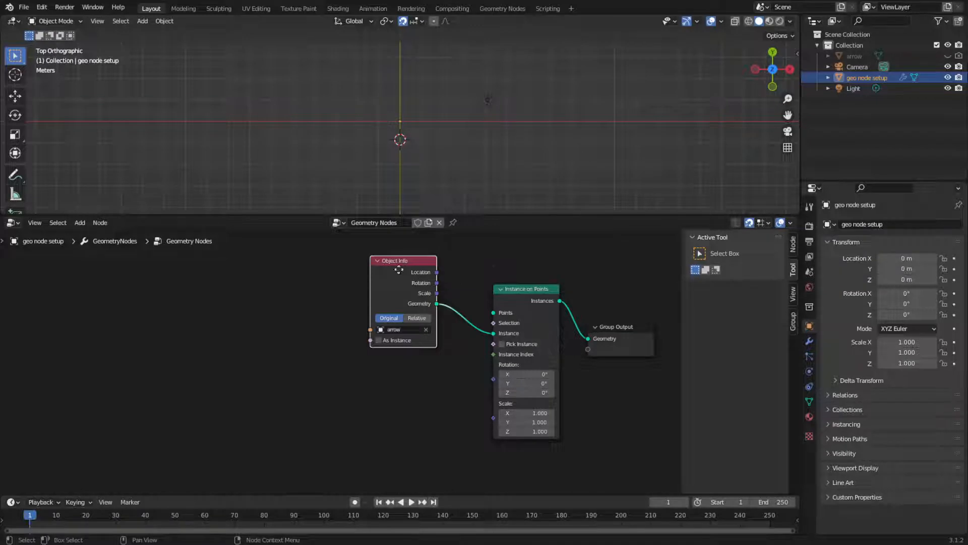
{"action": "left_click_drag", "start_coordinate": [401, 260], "coordinate": [393, 269]}
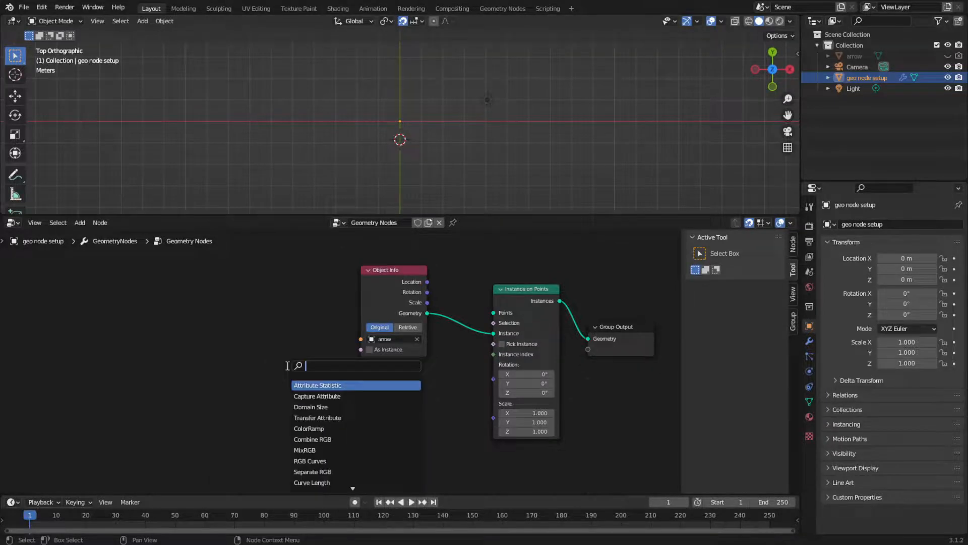
Add a Grid node as the point source, widened to 5.2 m, with instances at 0.4 scale.
{"action": "left_click", "coordinate": [318, 374]}
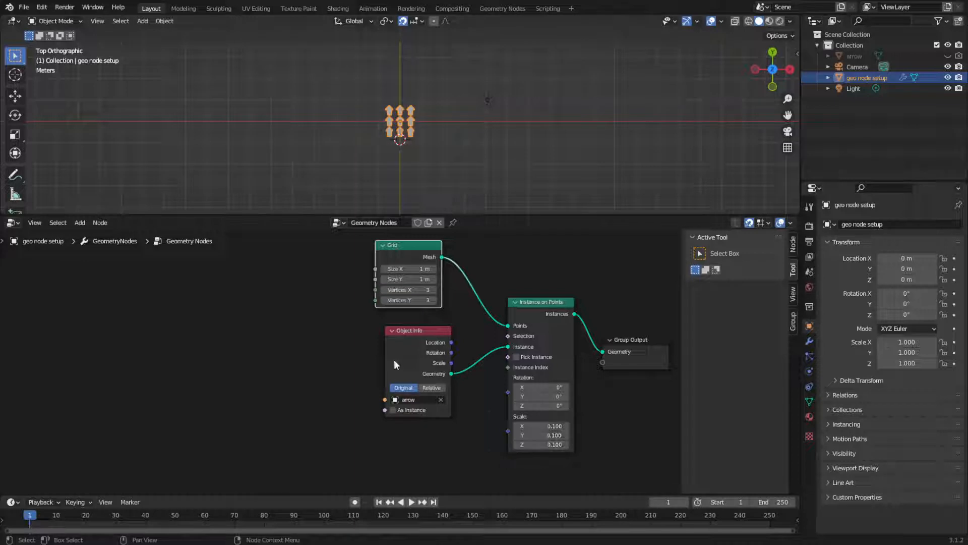
{"action": "left_click_drag", "start_coordinate": [407, 268], "coordinate": [433, 269]}
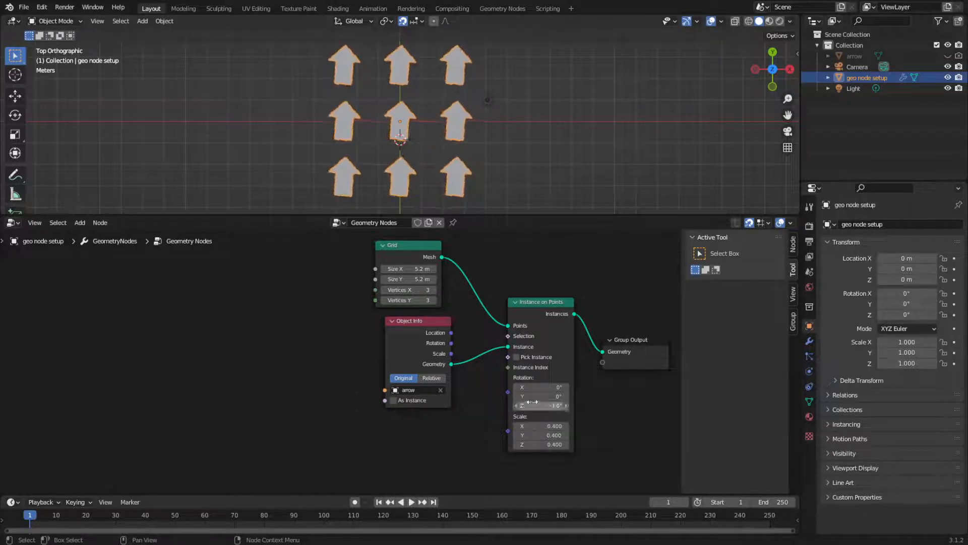
Drag the instances' Rotation Z back and forth, settling near -1.5°.
{"action": "left_click_drag", "start_coordinate": [540, 405], "coordinate": [531, 405]}
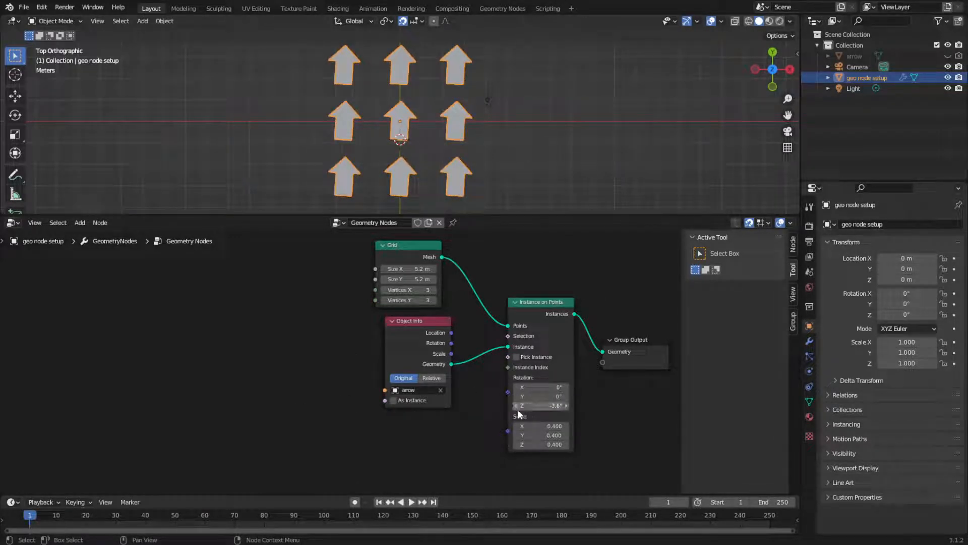
{"action": "left_click_drag", "start_coordinate": [540, 405], "coordinate": [593, 405]}
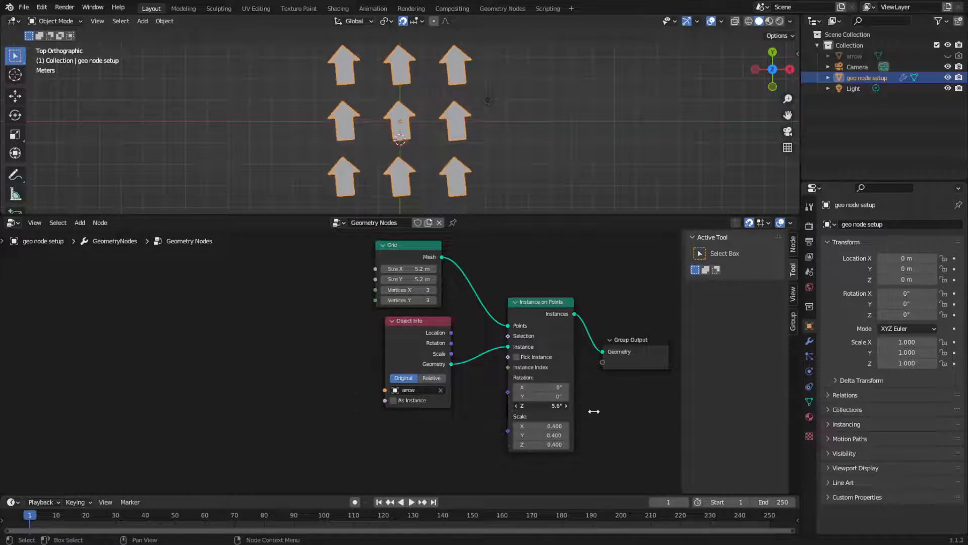
{"action": "left_click_drag", "start_coordinate": [540, 405], "coordinate": [522, 405]}
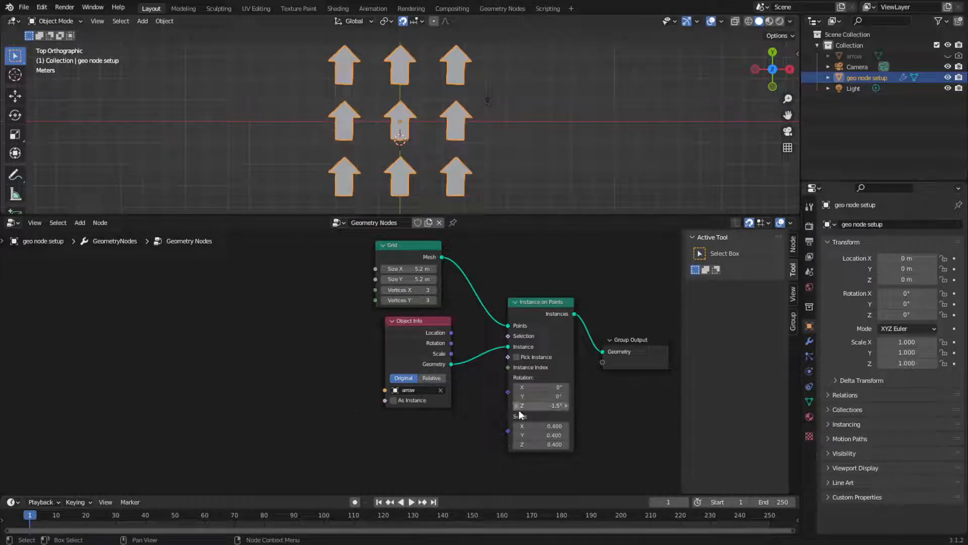
{"action": "mouse_move", "coordinate": [541, 405]}
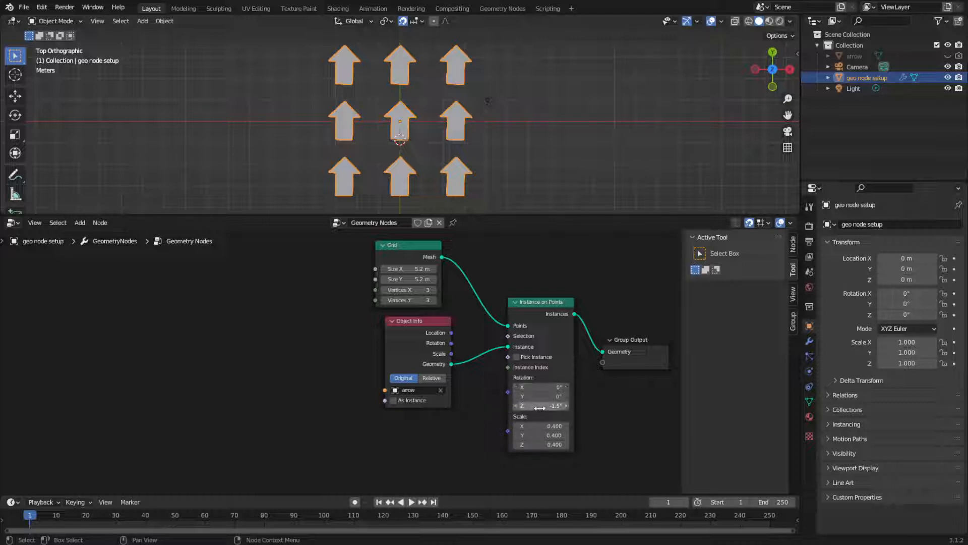
{"action": "left_click", "coordinate": [541, 405]}
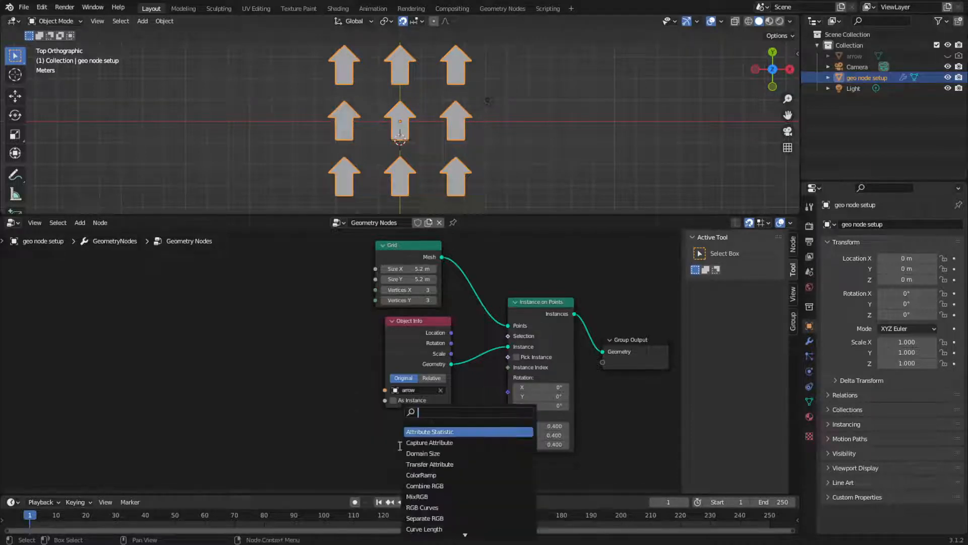
Connect a new Combine XYZ node to Rotation and set its Z to 0.3.
{"action": "type", "text": "xyx"}
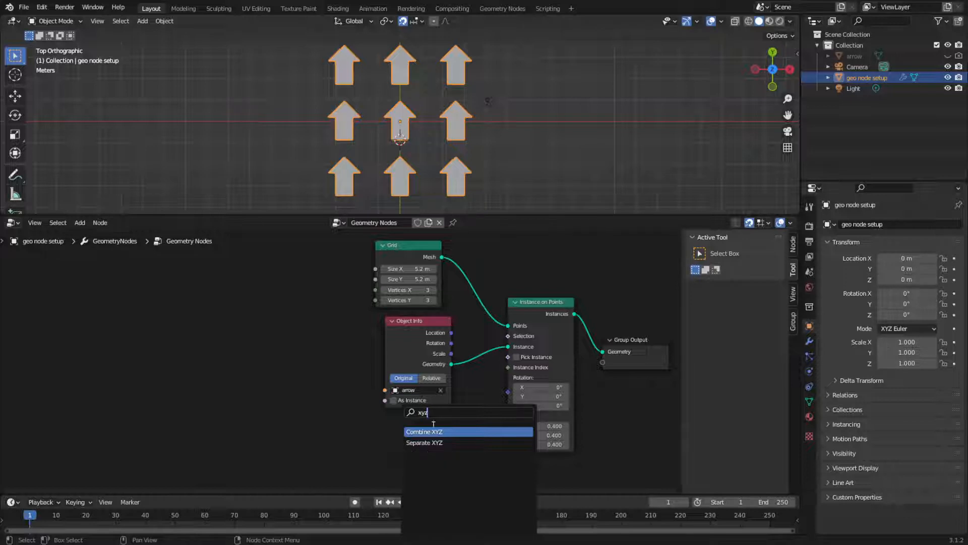
{"action": "left_click", "coordinate": [424, 431]}
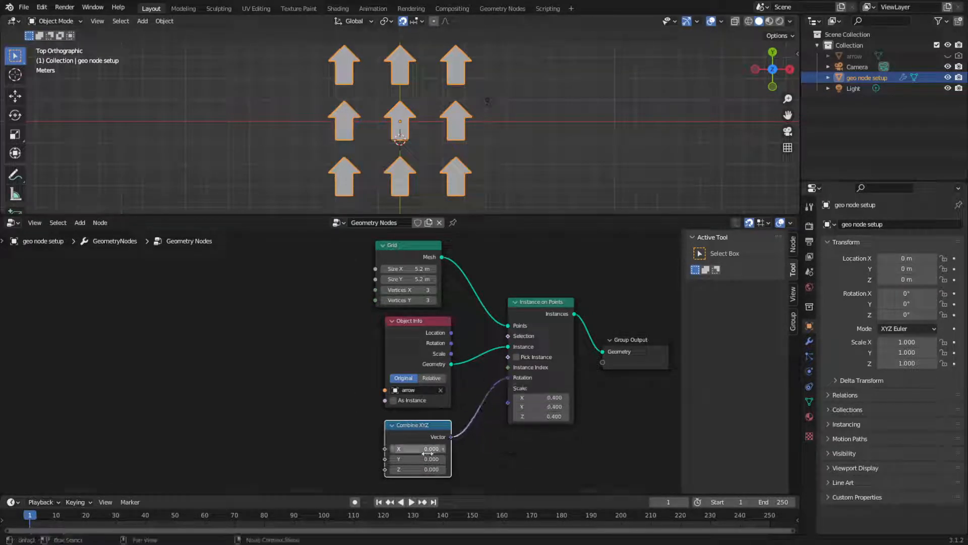
{"action": "left_click_drag", "start_coordinate": [417, 468], "coordinate": [445, 468]}
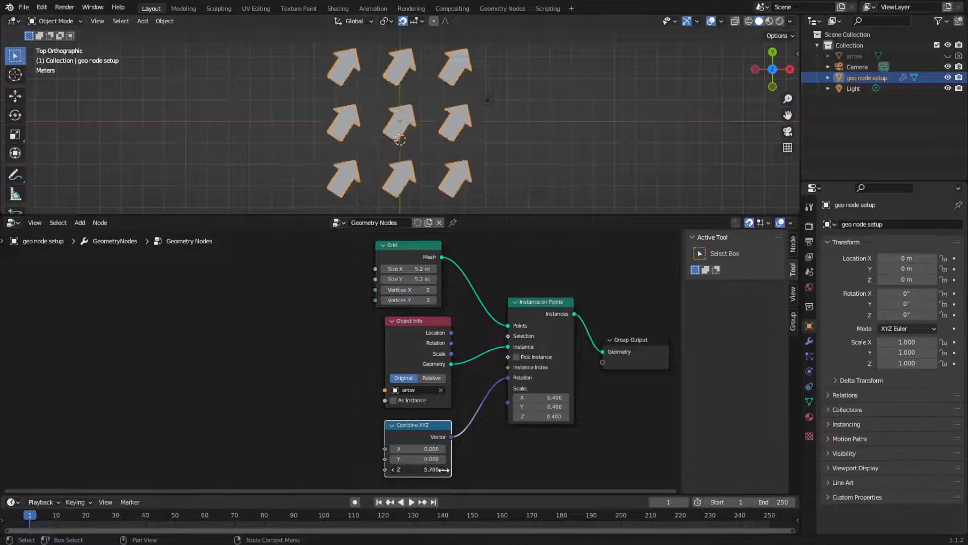
{"action": "left_click_drag", "start_coordinate": [426, 469], "coordinate": [423, 469]}
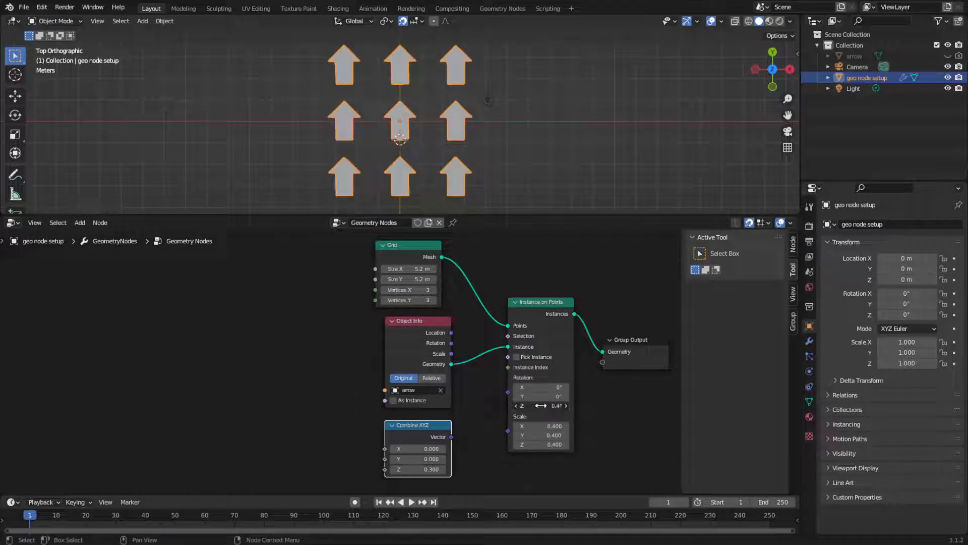
Reconnect Combine XYZ to Rotation, sweep its Z value, then return it to 0.
{"action": "left_click_drag", "start_coordinate": [540, 405], "coordinate": [549, 405]}
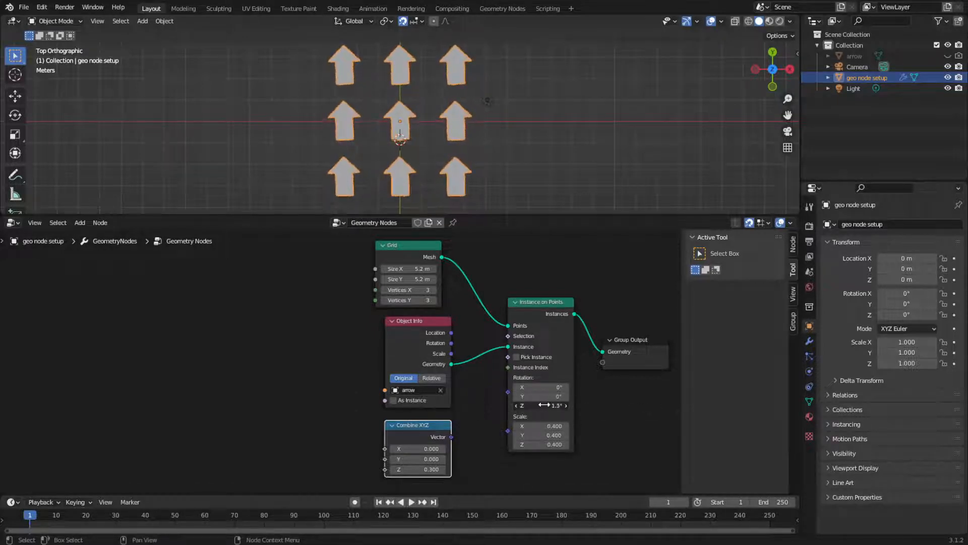
{"action": "left_click", "coordinate": [540, 405]}
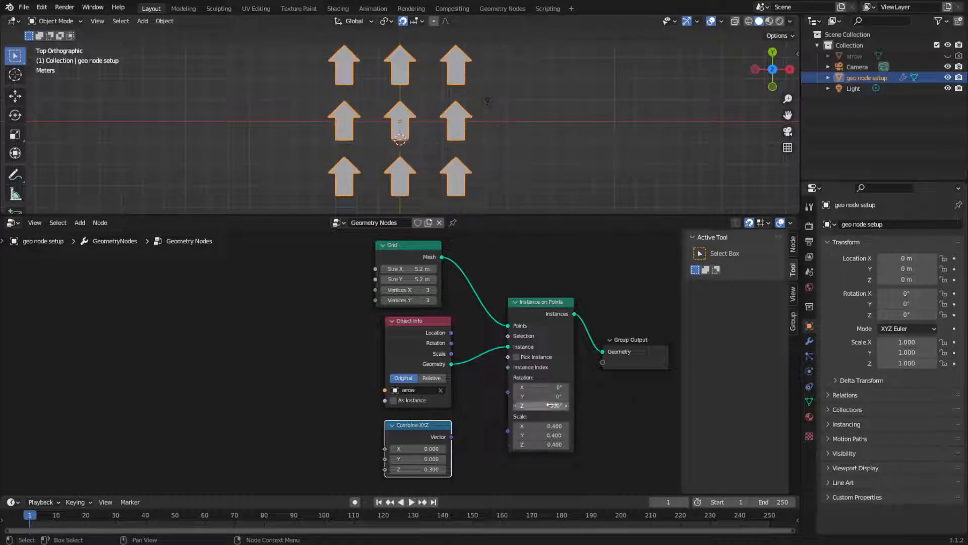
{"action": "left_click_drag", "start_coordinate": [543, 405], "coordinate": [531, 405]}
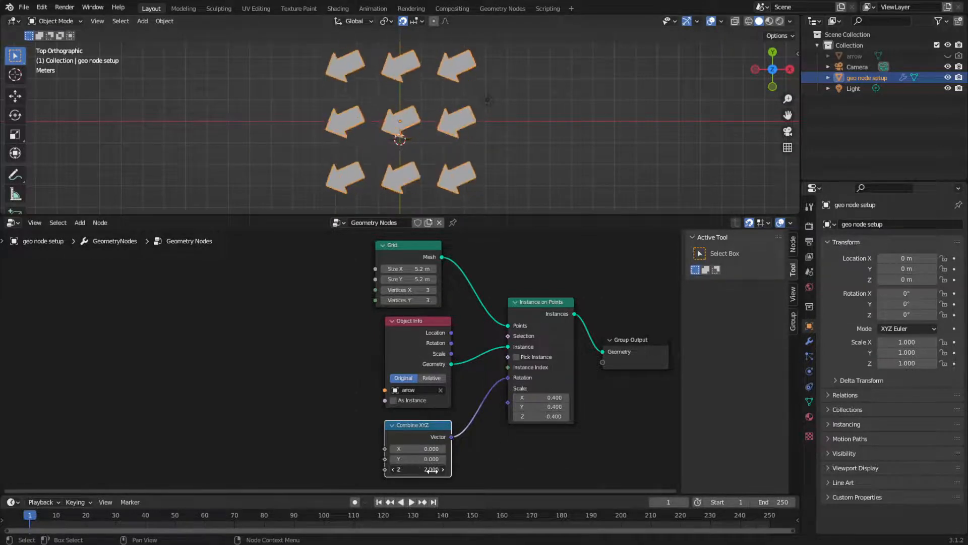
{"action": "left_click_drag", "start_coordinate": [420, 470], "coordinate": [433, 469]}
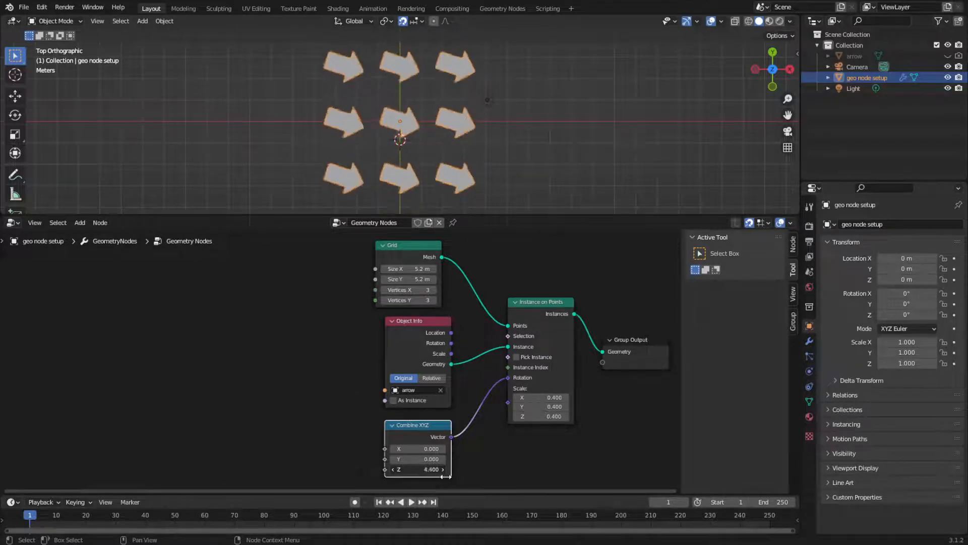
{"action": "left_click_drag", "start_coordinate": [433, 468], "coordinate": [432, 469]}
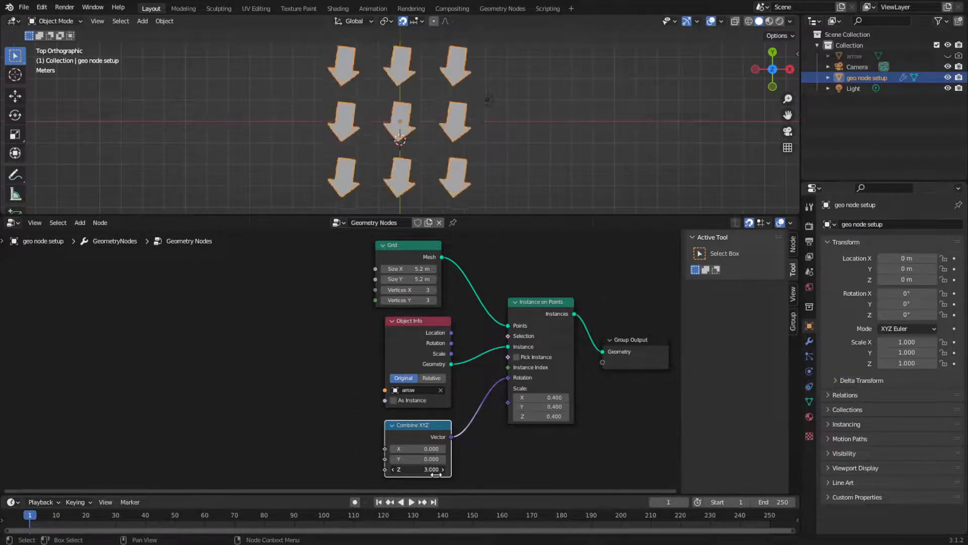
{"action": "left_click_drag", "start_coordinate": [427, 469], "coordinate": [420, 469]}
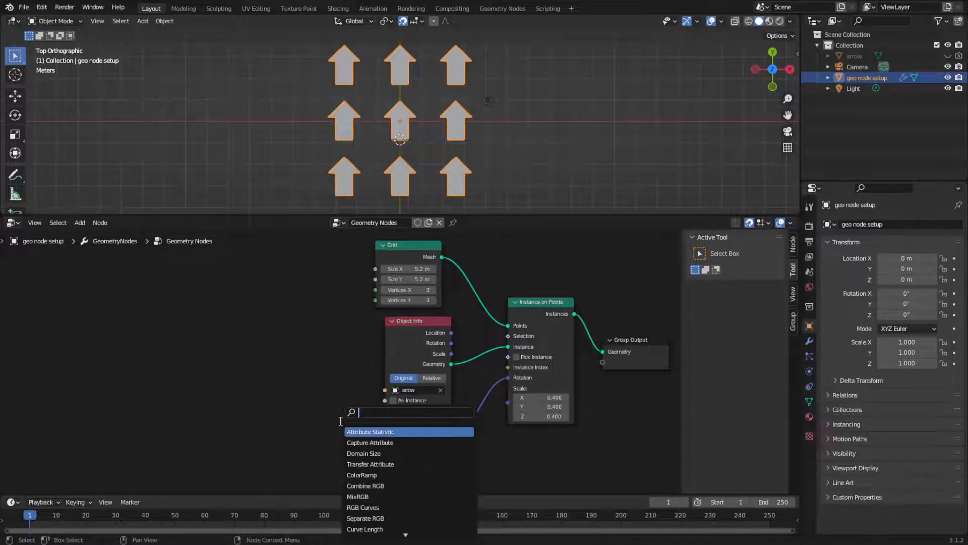
Feed a To Radians Math node into Combine XYZ Z and try a 360-degree input.
{"action": "type", "text": "math"}
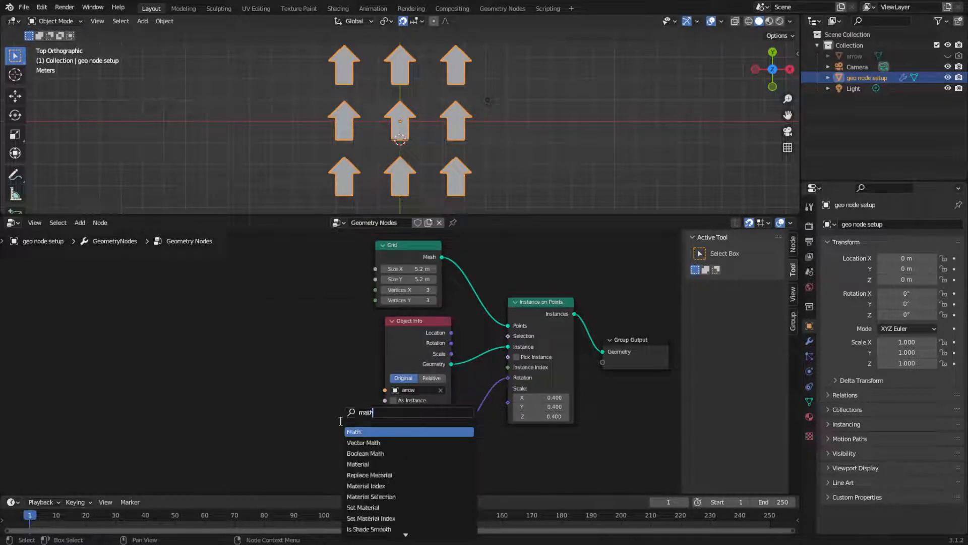
{"action": "left_click", "coordinate": [354, 431]}
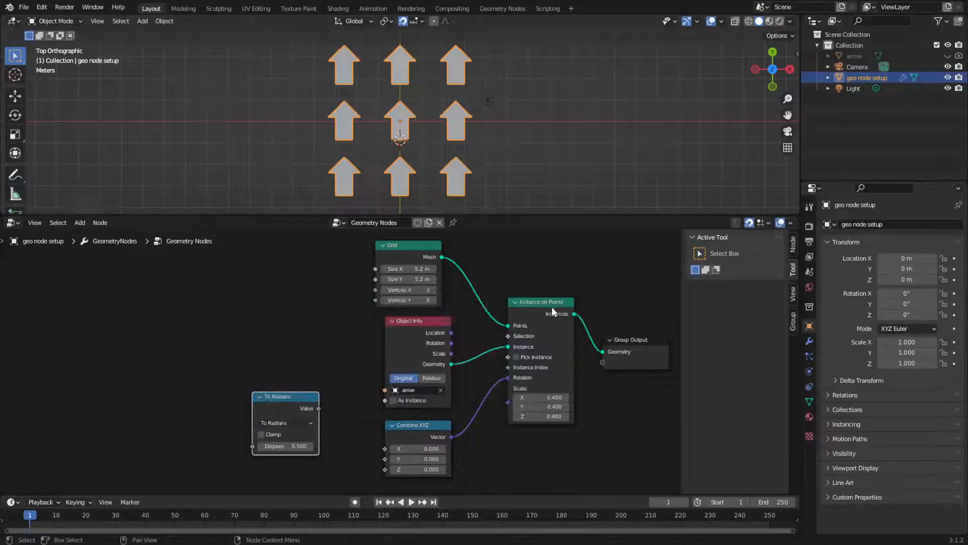
{"action": "left_click_drag", "start_coordinate": [284, 396], "coordinate": [313, 406]}
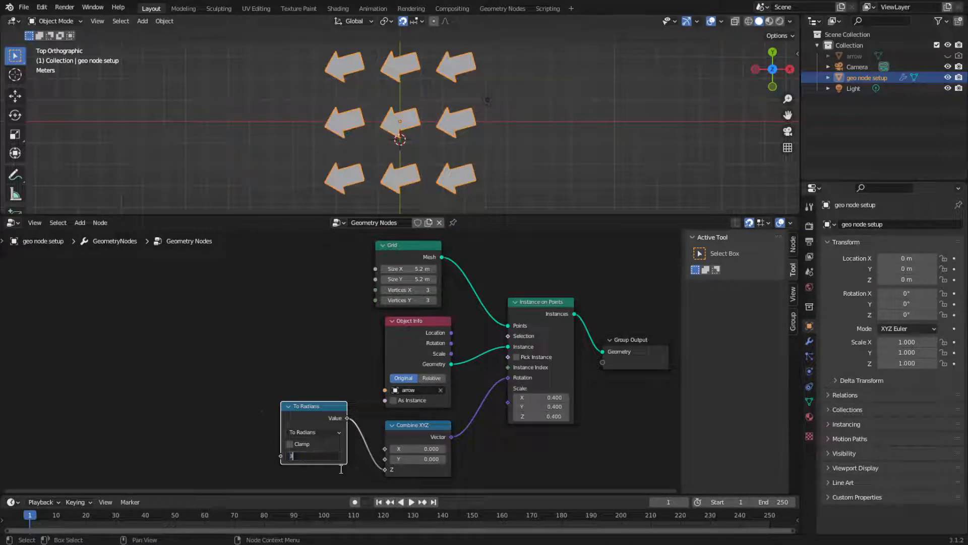
{"action": "type", "text": "360"}
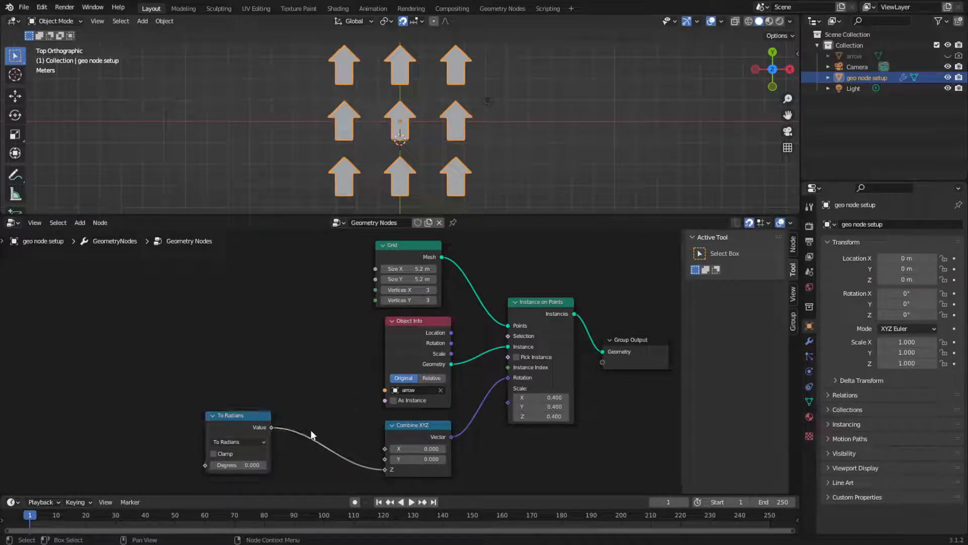
Insert a Multiply-by-−1 Math node before Combine XYZ Z and set Degrees to 36.4.
{"action": "type", "text": "math"}
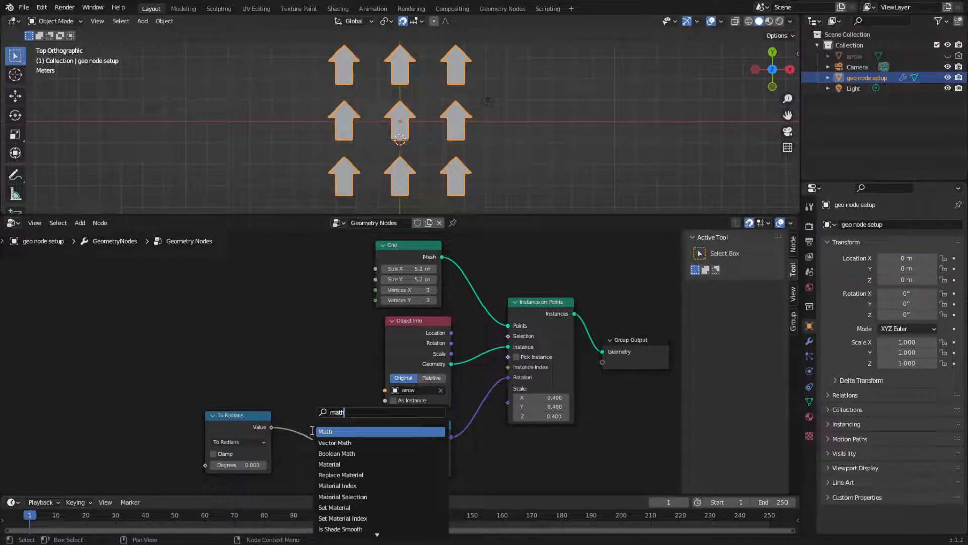
{"action": "left_click", "coordinate": [325, 431]}
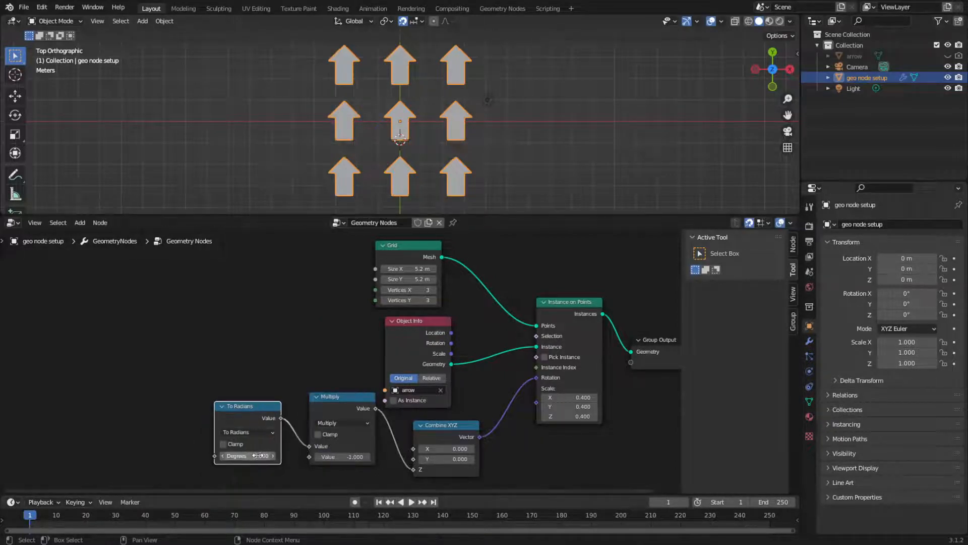
{"action": "left_click_drag", "start_coordinate": [248, 455], "coordinate": [272, 454]}
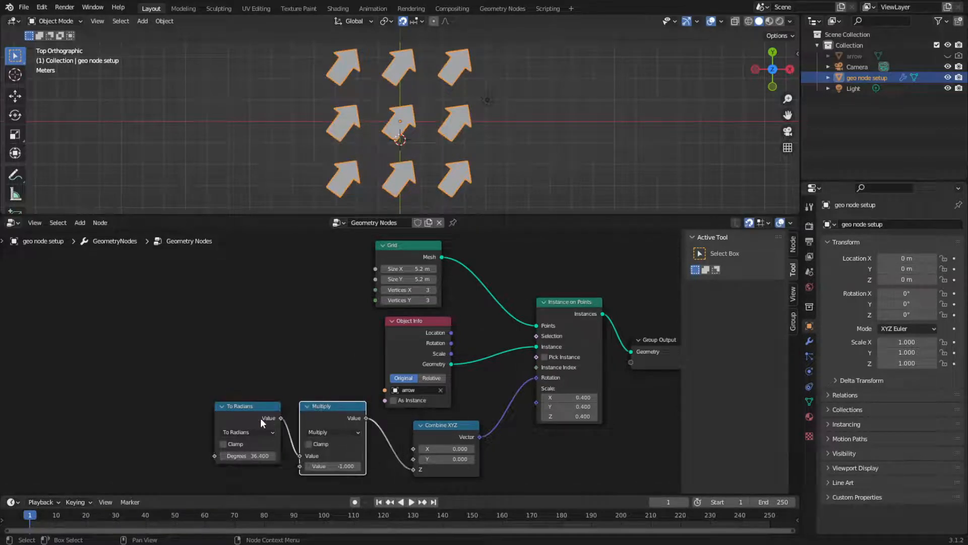
{"action": "left_click_drag", "start_coordinate": [247, 406], "coordinate": [237, 425]}
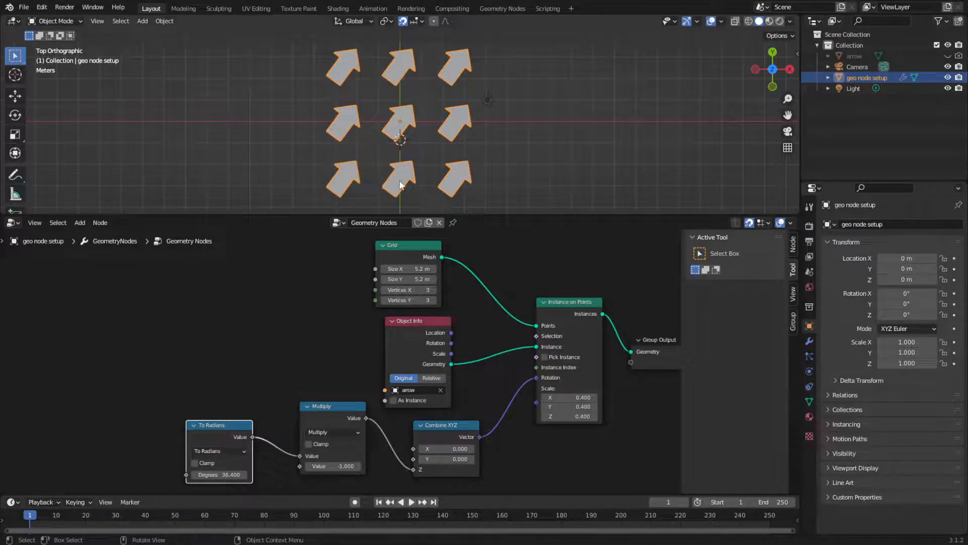
Duplicate To Radians, wire an Add node into Multiply, and test several spin angles.
{"action": "left_click", "coordinate": [217, 424]}
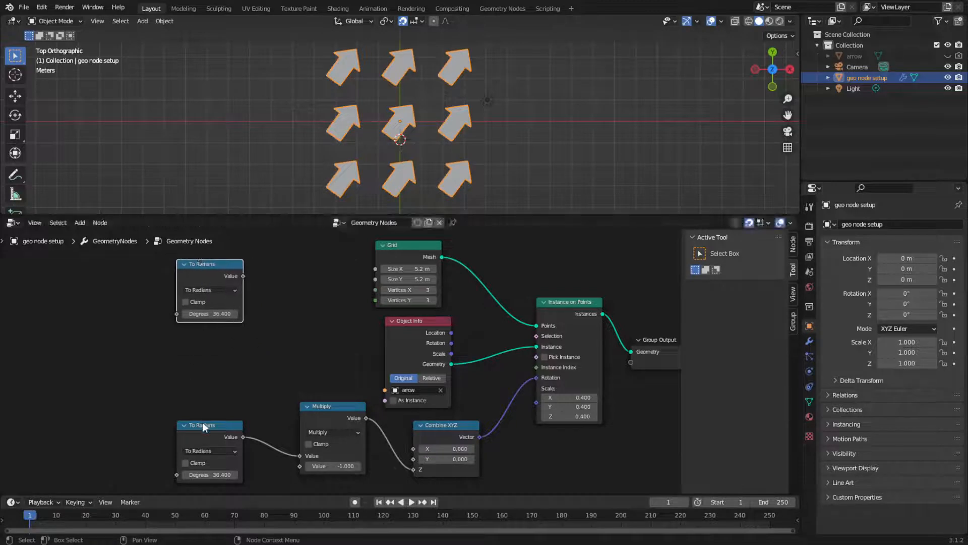
{"action": "left_click_drag", "start_coordinate": [210, 264], "coordinate": [171, 273]}
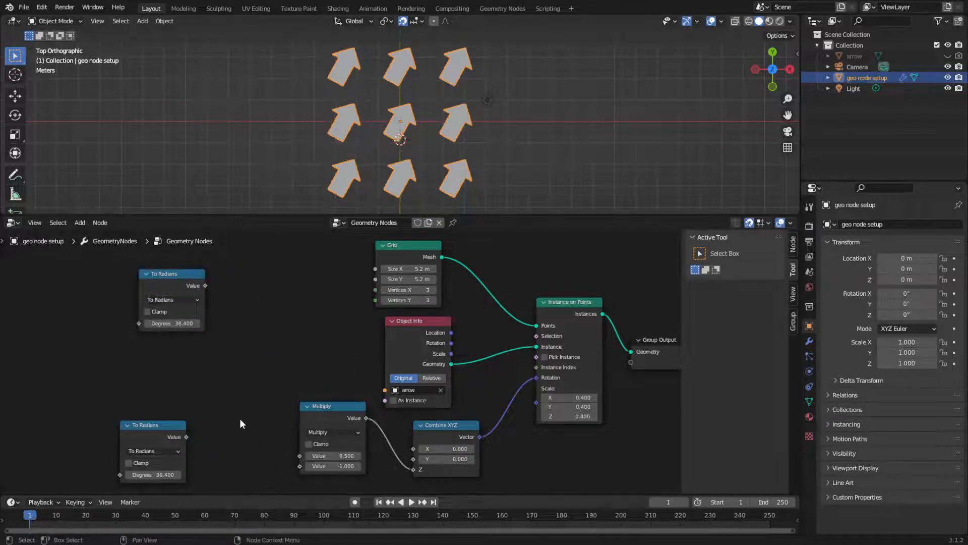
{"action": "type", "text": "m"}
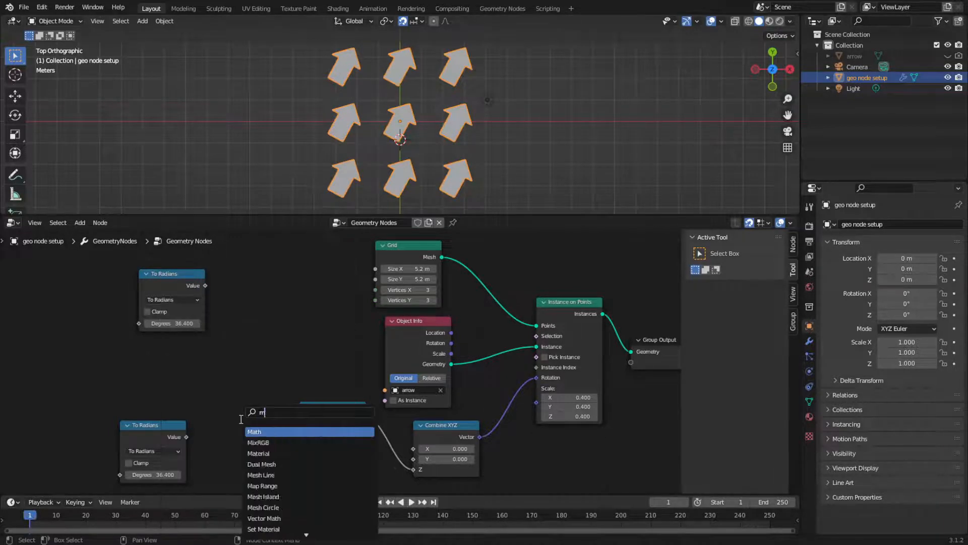
{"action": "type", "text": "at"}
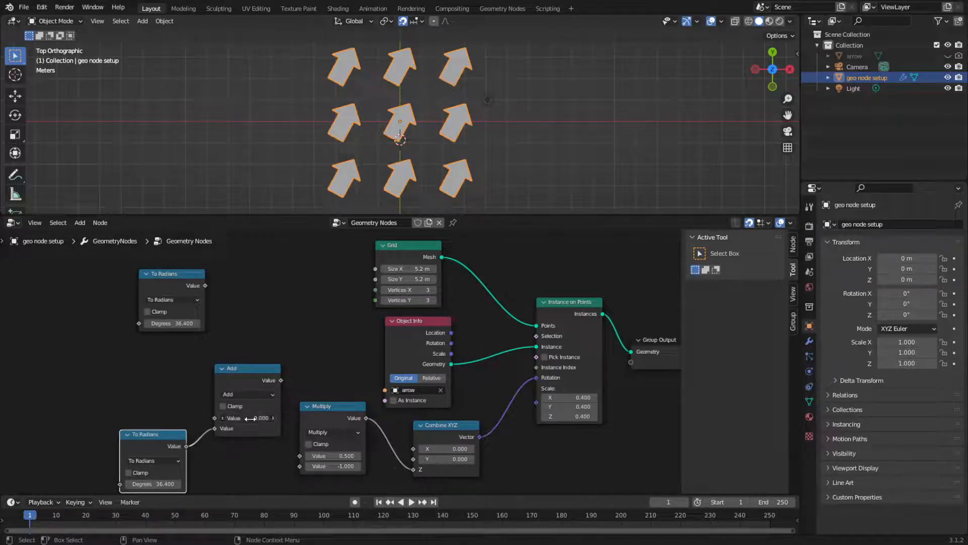
{"action": "left_click_drag", "start_coordinate": [248, 417], "coordinate": [260, 418]}
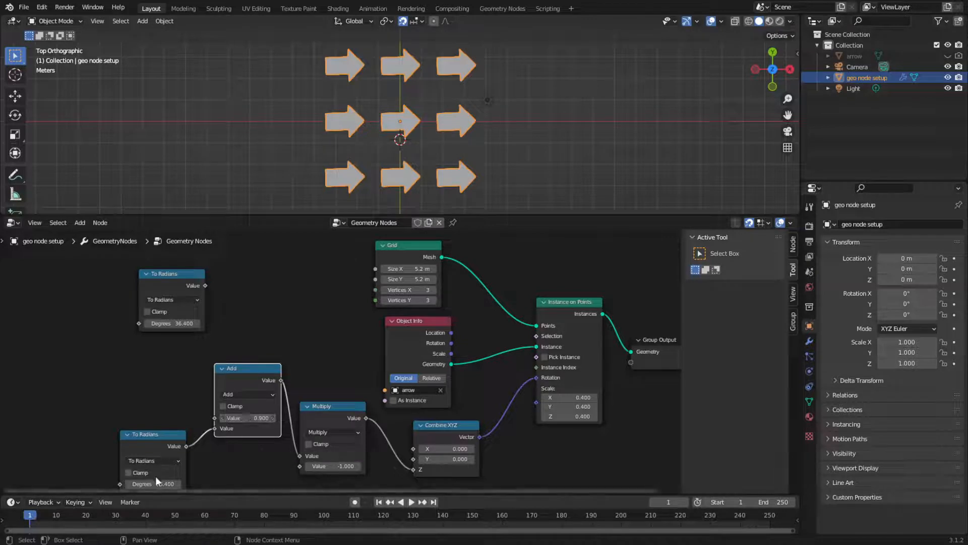
{"action": "left_click_drag", "start_coordinate": [151, 484], "coordinate": [185, 483]}
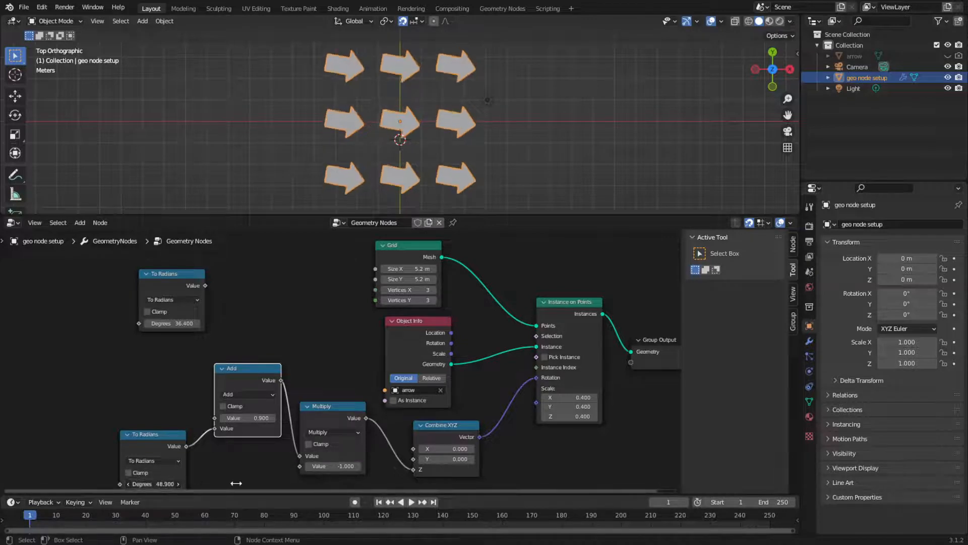
{"action": "left_click_drag", "start_coordinate": [153, 483], "coordinate": [173, 483]}
{"action": "type", "text": "t"}
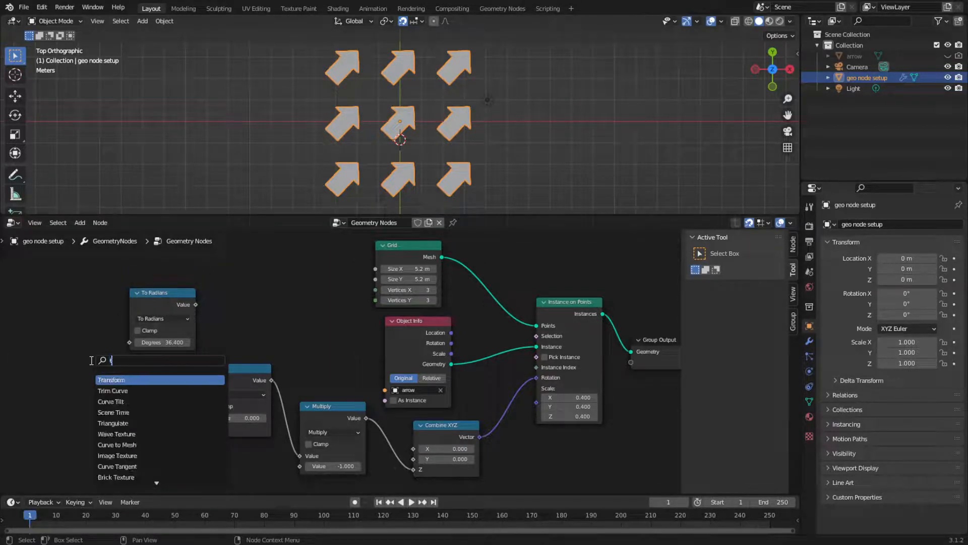
Add a 0–360 Random Value node feeding the upper To Radians into Add.
{"action": "type", "text": "ran"}
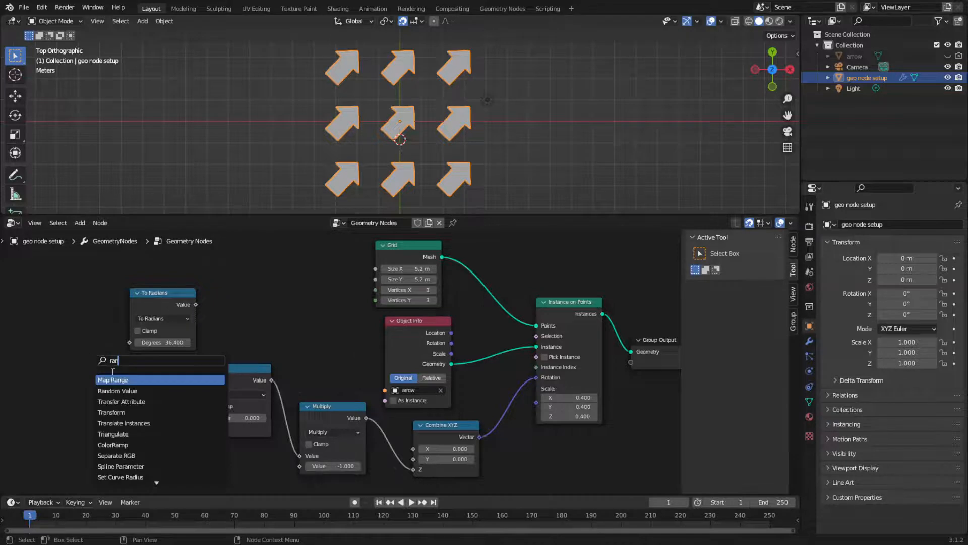
{"action": "left_click", "coordinate": [116, 390]}
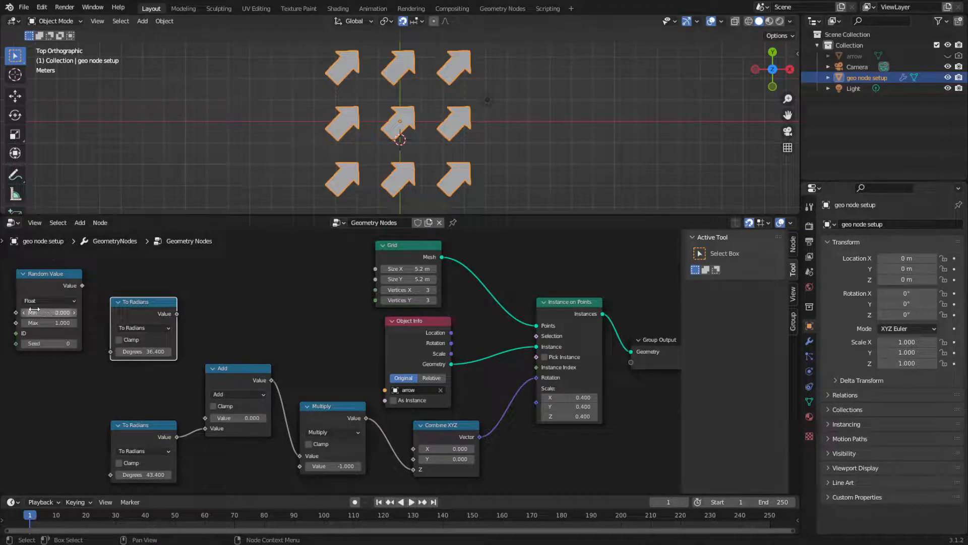
{"action": "left_click", "coordinate": [47, 312]}
{"action": "type", "text": "360.000"}
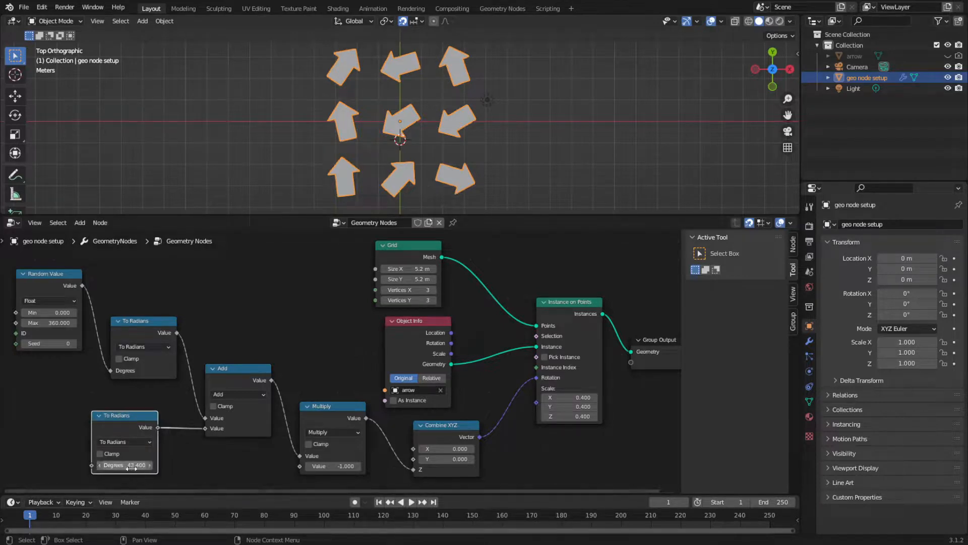
Reposition the lower To Radians node and raise its Degrees to about 140.
{"action": "left_click_drag", "start_coordinate": [136, 465], "coordinate": [123, 466]}
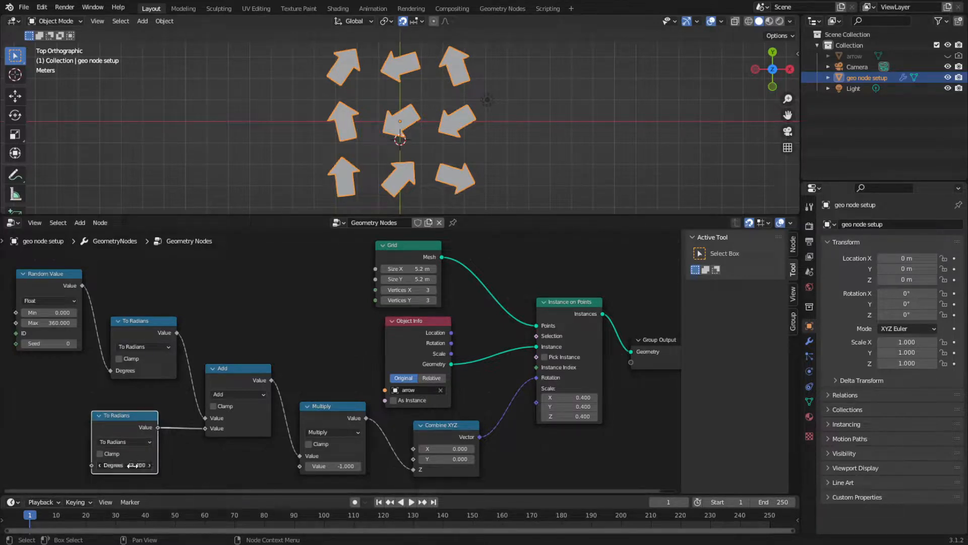
{"action": "left_click_drag", "start_coordinate": [123, 465], "coordinate": [148, 465]}
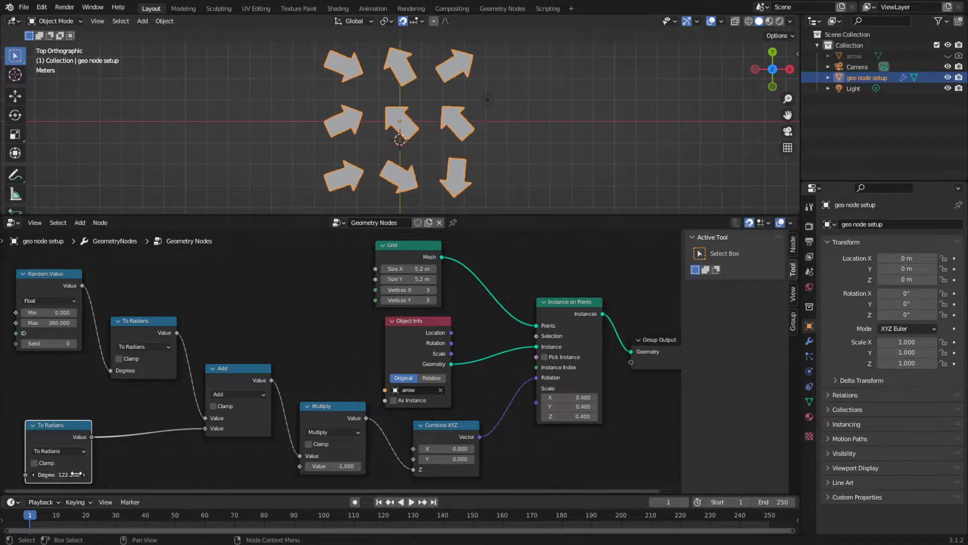
{"action": "left_click_drag", "start_coordinate": [56, 474], "coordinate": [68, 474]}
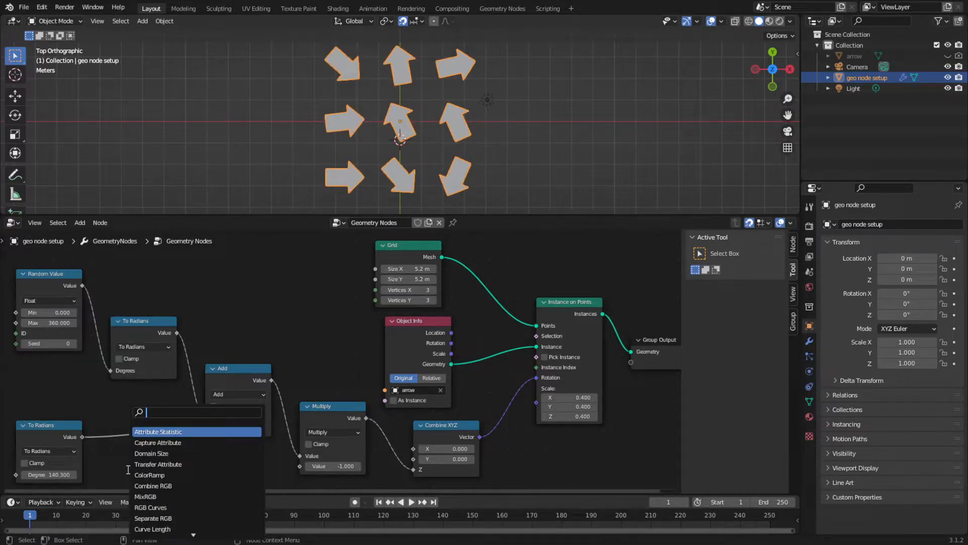
Insert a Multiply math node set to 5 before the Add node.
{"action": "type", "text": "mat"}
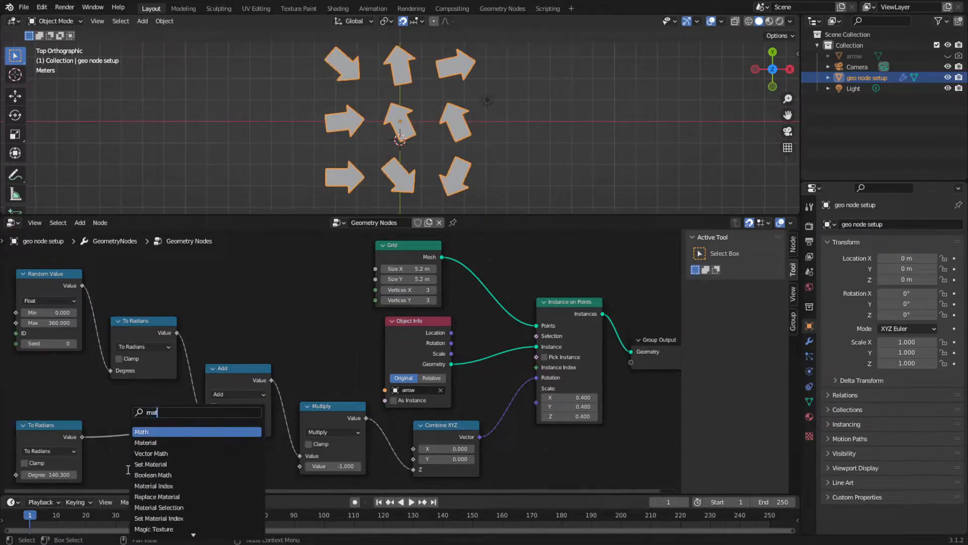
{"action": "left_click", "coordinate": [141, 431]}
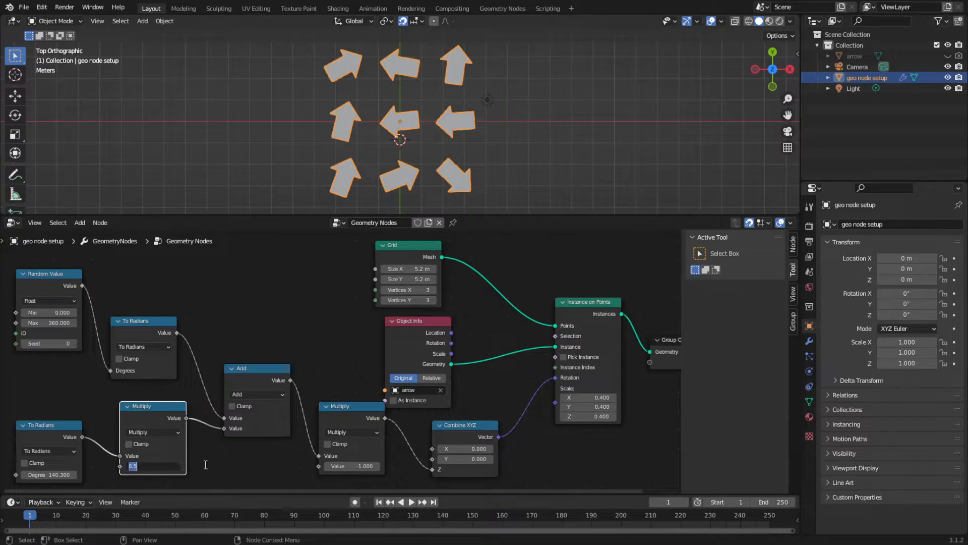
{"action": "type", "text": "5.000"}
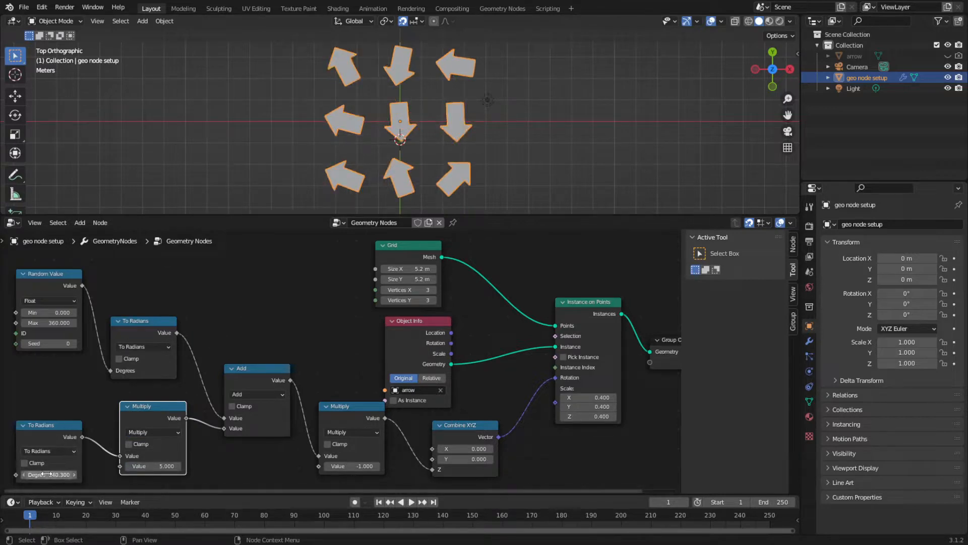